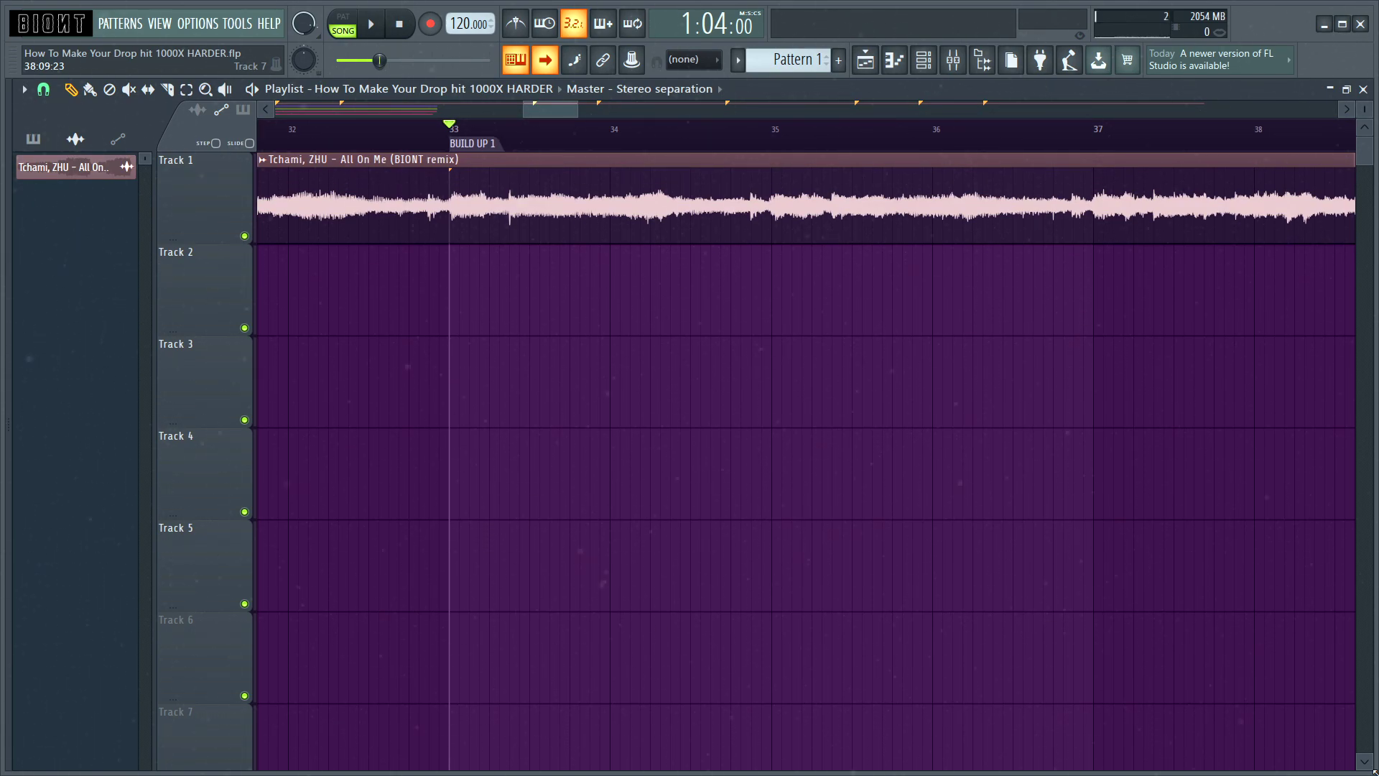
Step: Create automation clips for Endless Smile, EQ, stereo separation and Balance volume on the master
{"action": "left_click", "coordinate": [373, 23]}
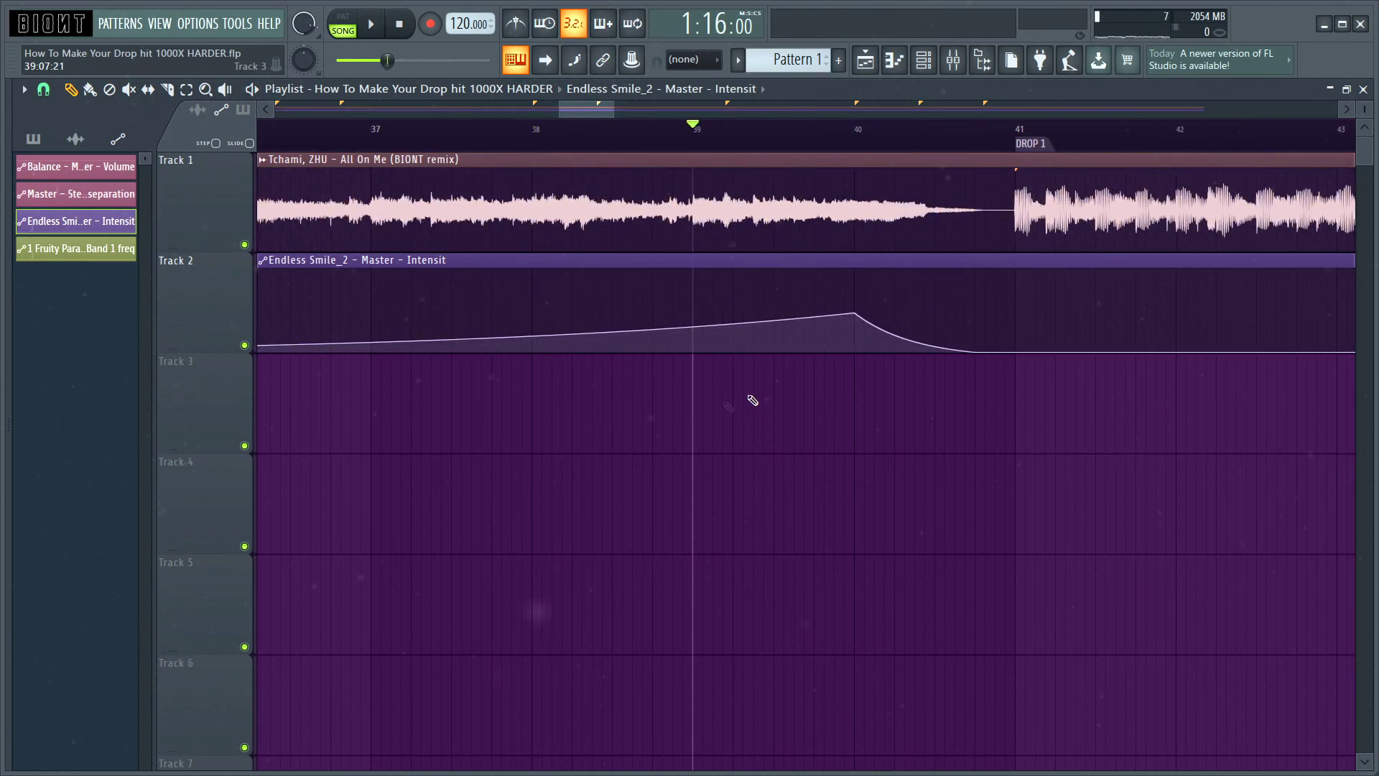
Step: Shape the Endless Smile_2 Intensity clip to ramp up and fall back before Drop 1
{"action": "scroll", "scroll_direction": "left", "scroll_amount": 3}
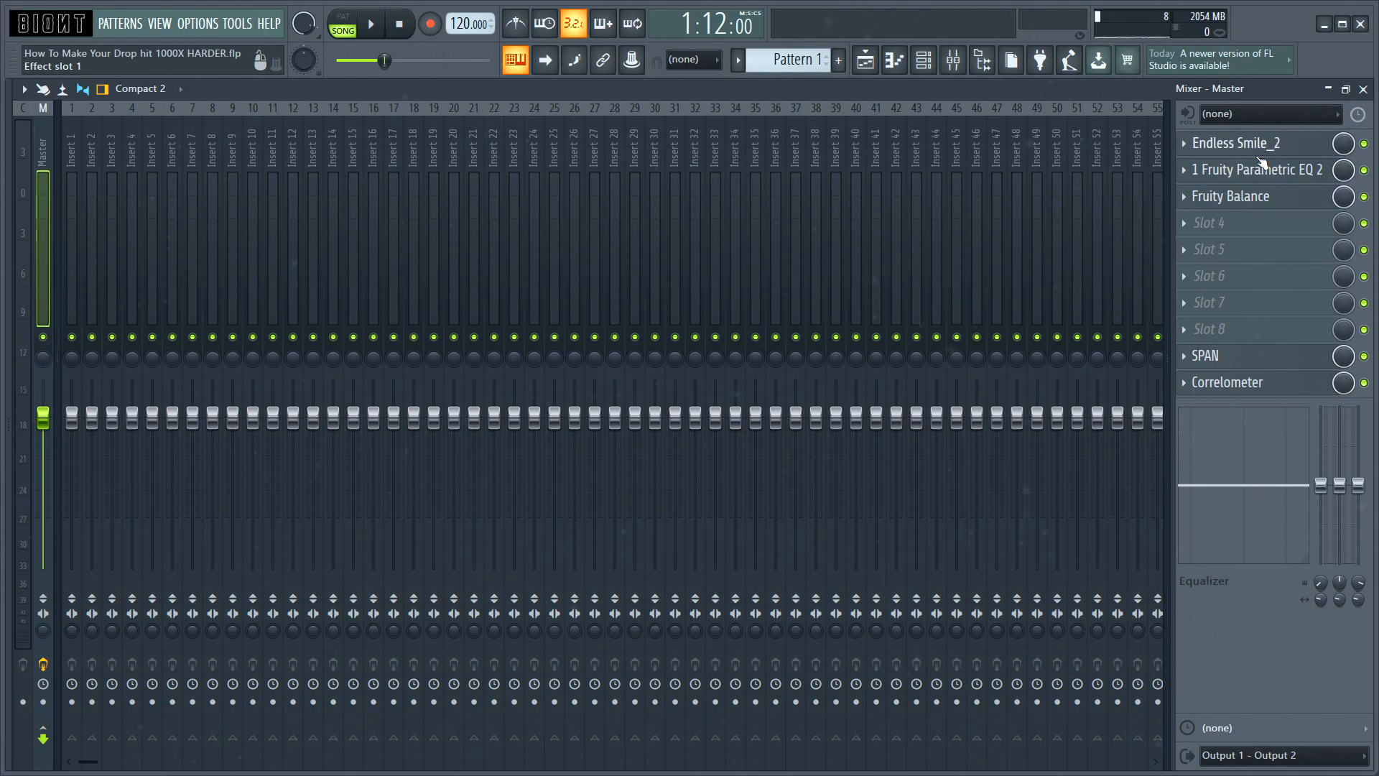
Step: Set master Parametric EQ 2 band 1 to high-pass and adjust its cutoff for the sweep
{"action": "left_click", "coordinate": [1259, 169]}
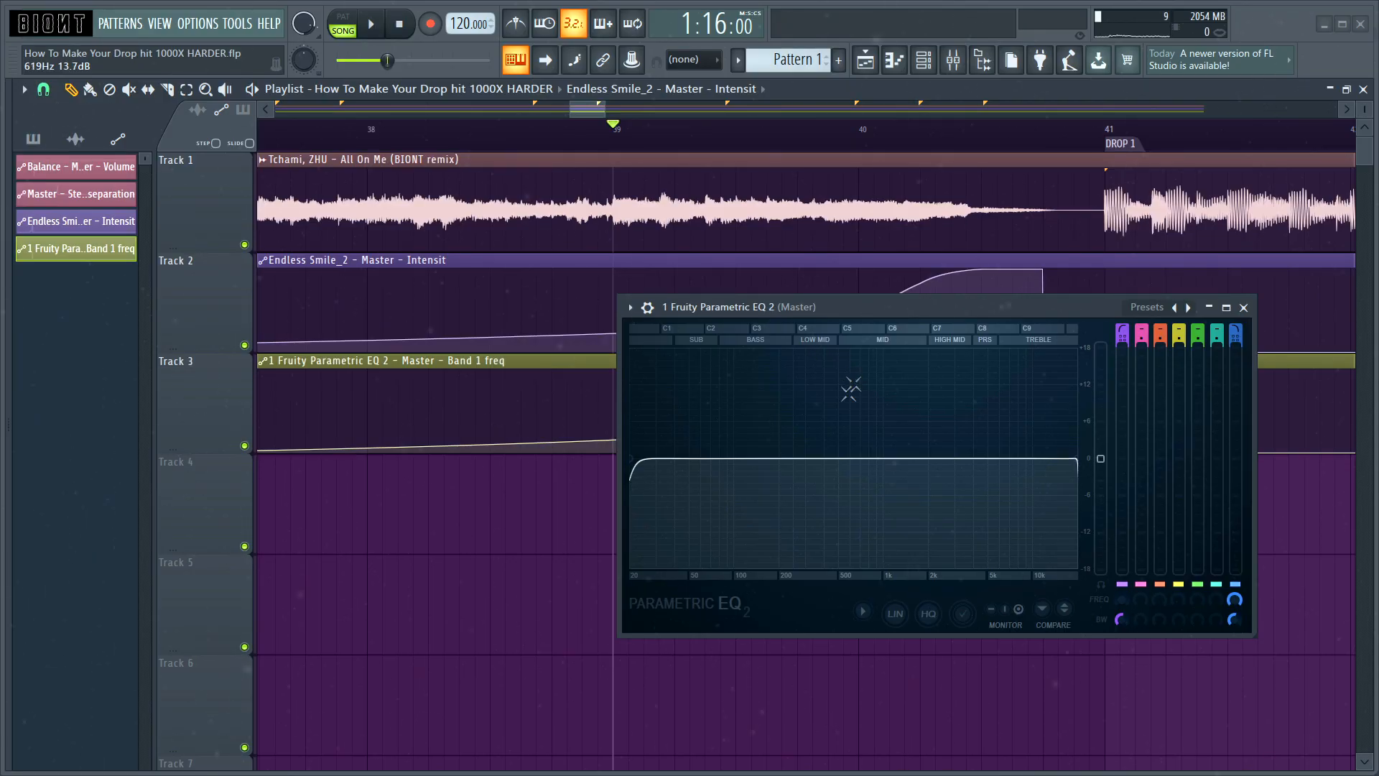
{"action": "left_click_drag", "start_coordinate": [851, 390], "coordinate": [793, 449]}
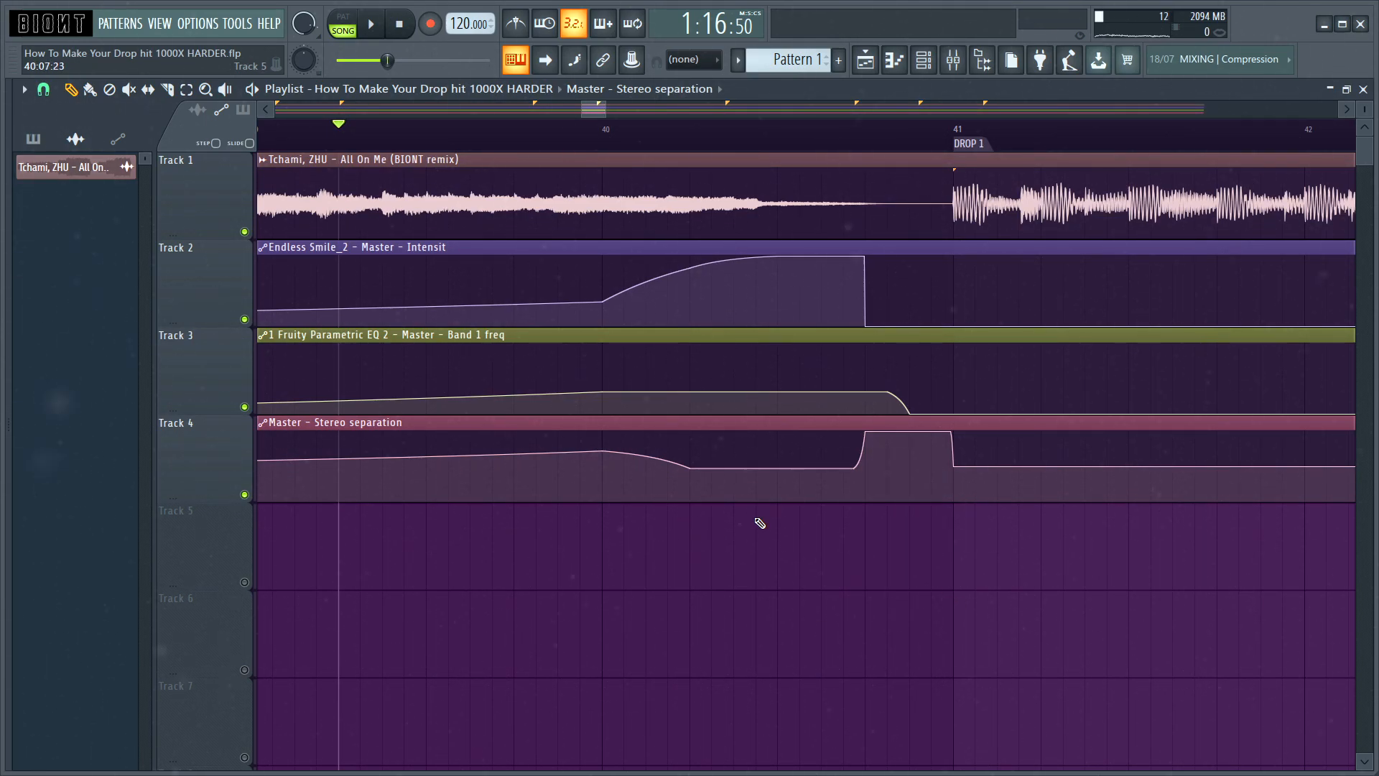
{"action": "mouse_move", "coordinate": [1018, 592]}
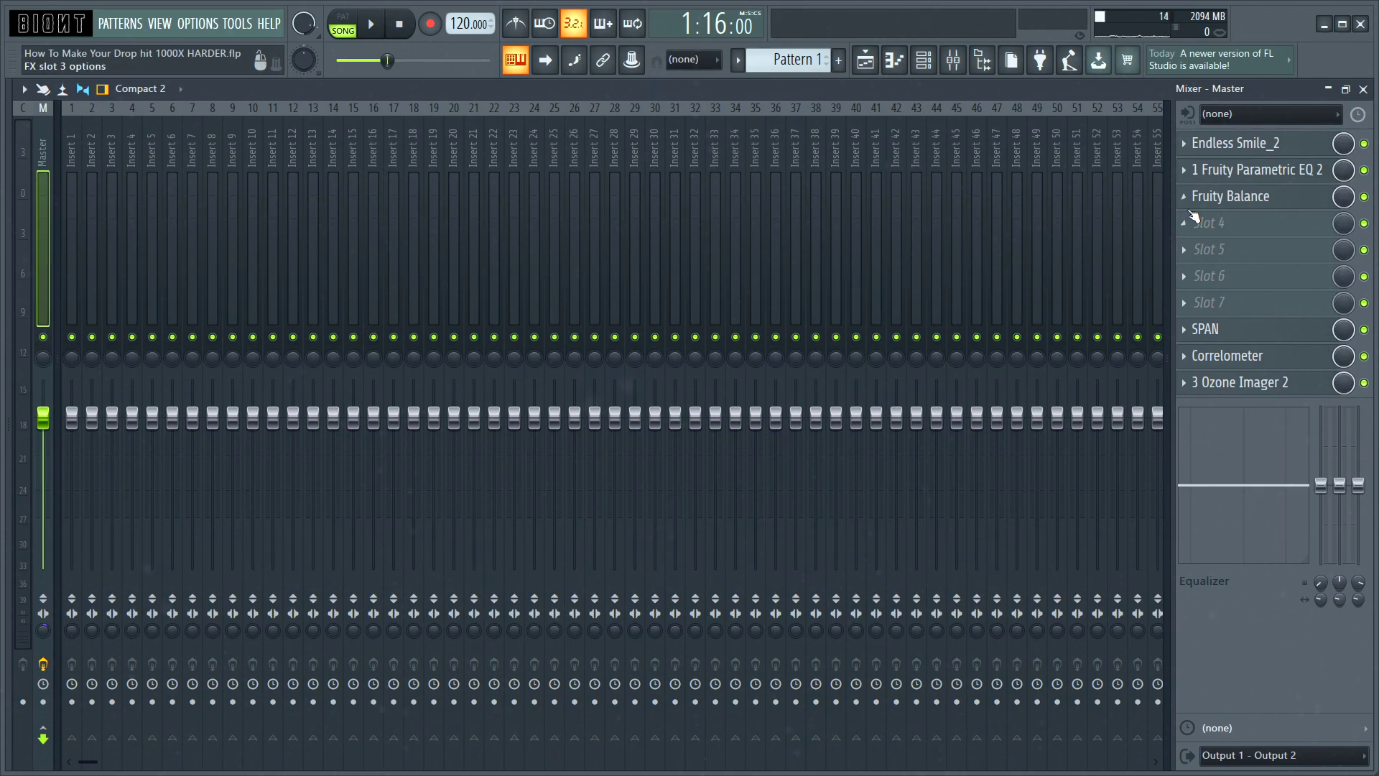
Step: Add a Fruity Balance volume automation on Track 5 and peak stereo separation before Drop 1
{"action": "left_click", "coordinate": [1230, 195]}
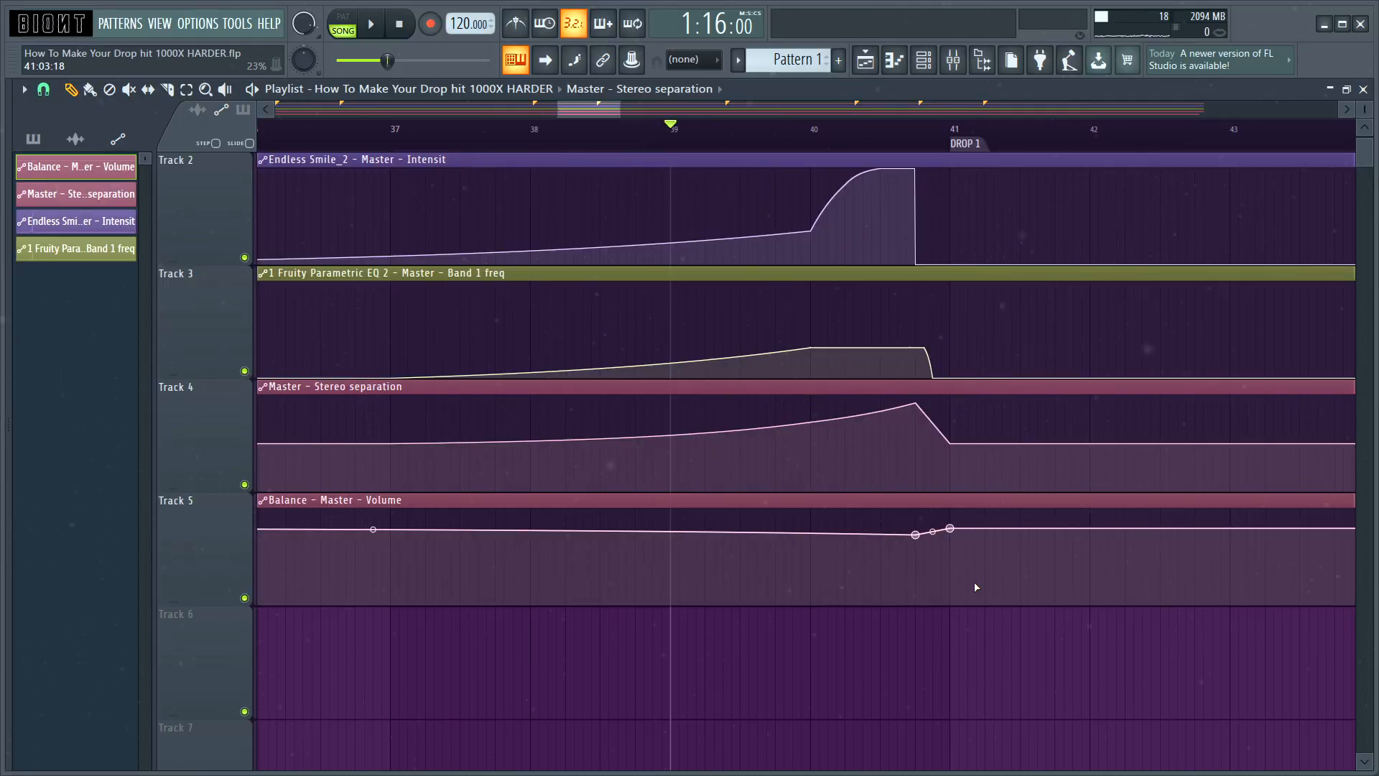
{"action": "scroll", "scroll_direction": "down", "scroll_amount": 3}
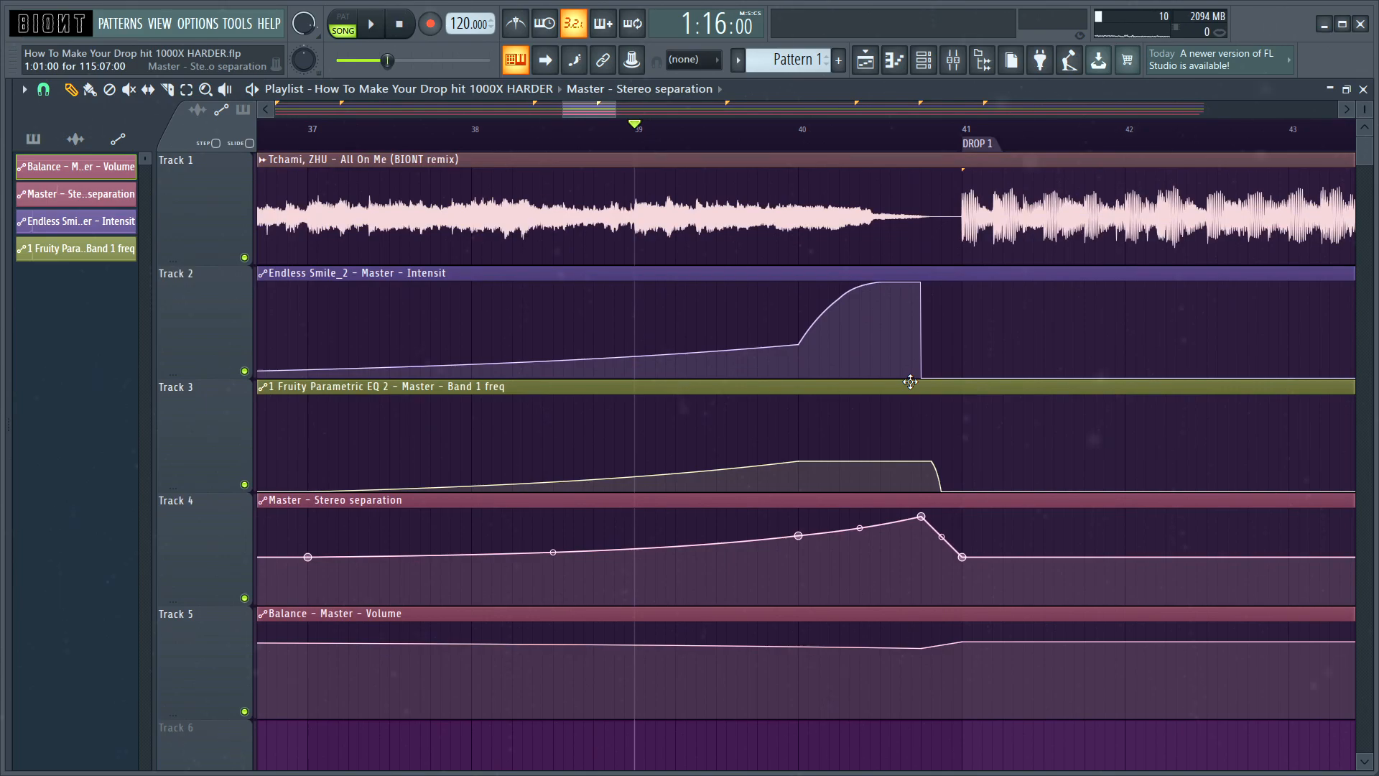
{"action": "scroll", "scroll_direction": "down", "scroll_amount": 3}
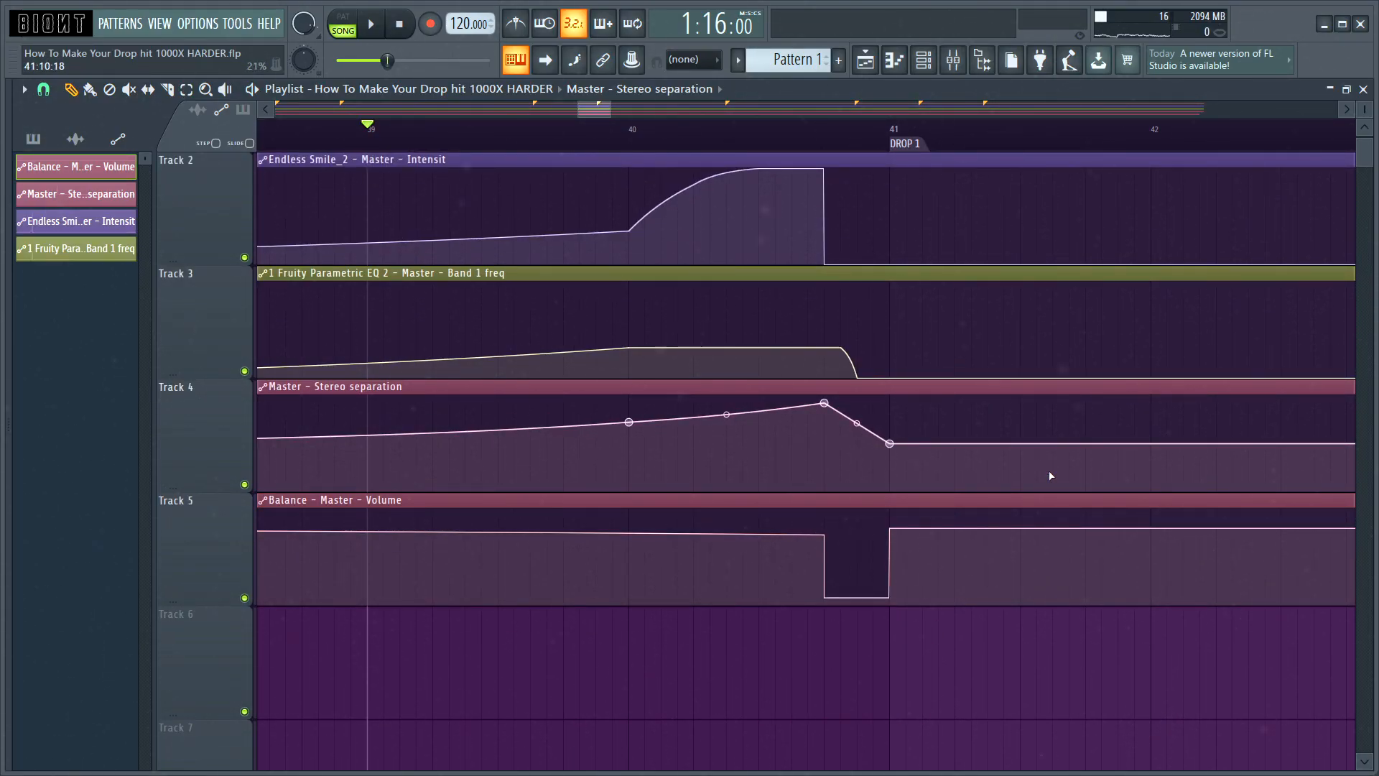
Step: Pull the Balance Volume points into a short square dip just before Drop 1
{"action": "scroll", "scroll_direction": "down", "scroll_amount": 3}
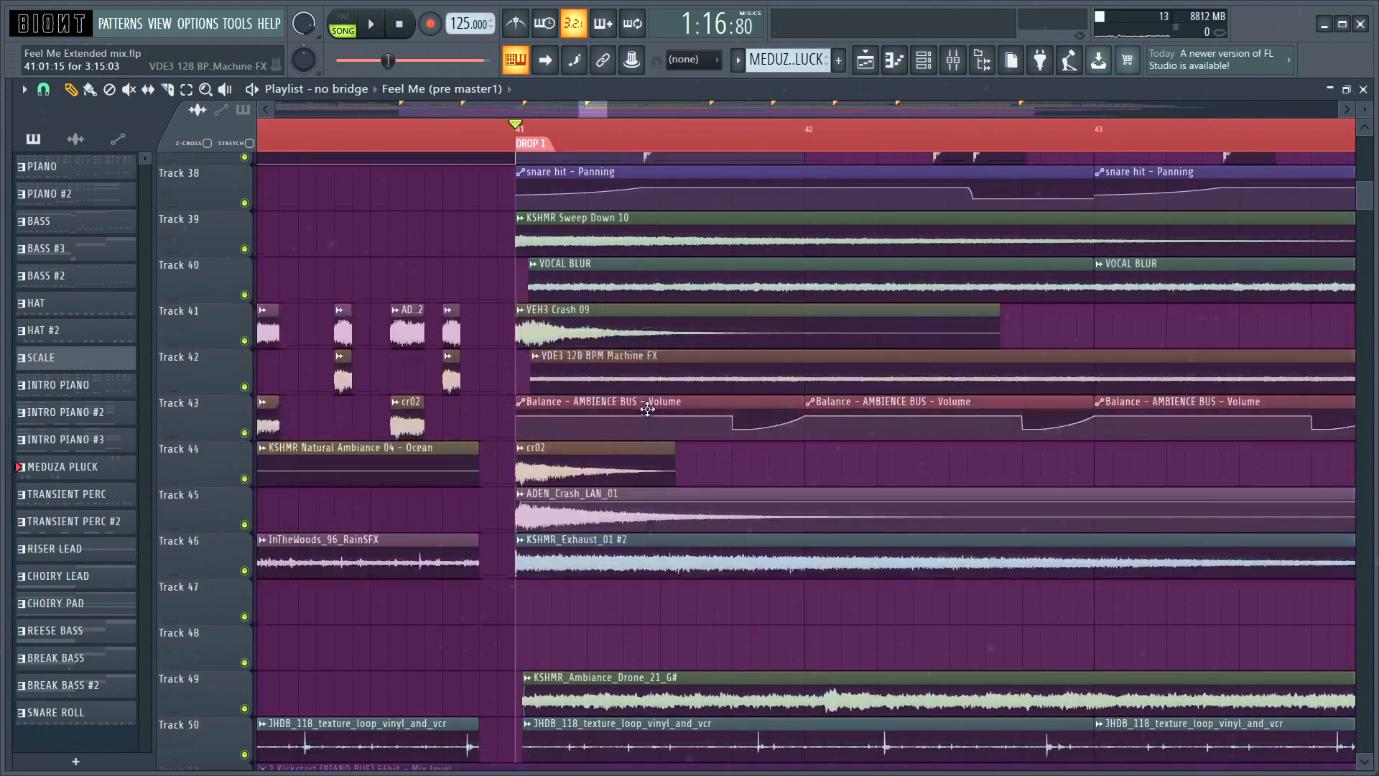
Step: Scroll through the Feel Me Extended mix playlist tracks around the Drop 1 marker
{"action": "scroll", "scroll_direction": "down", "scroll_amount": 3}
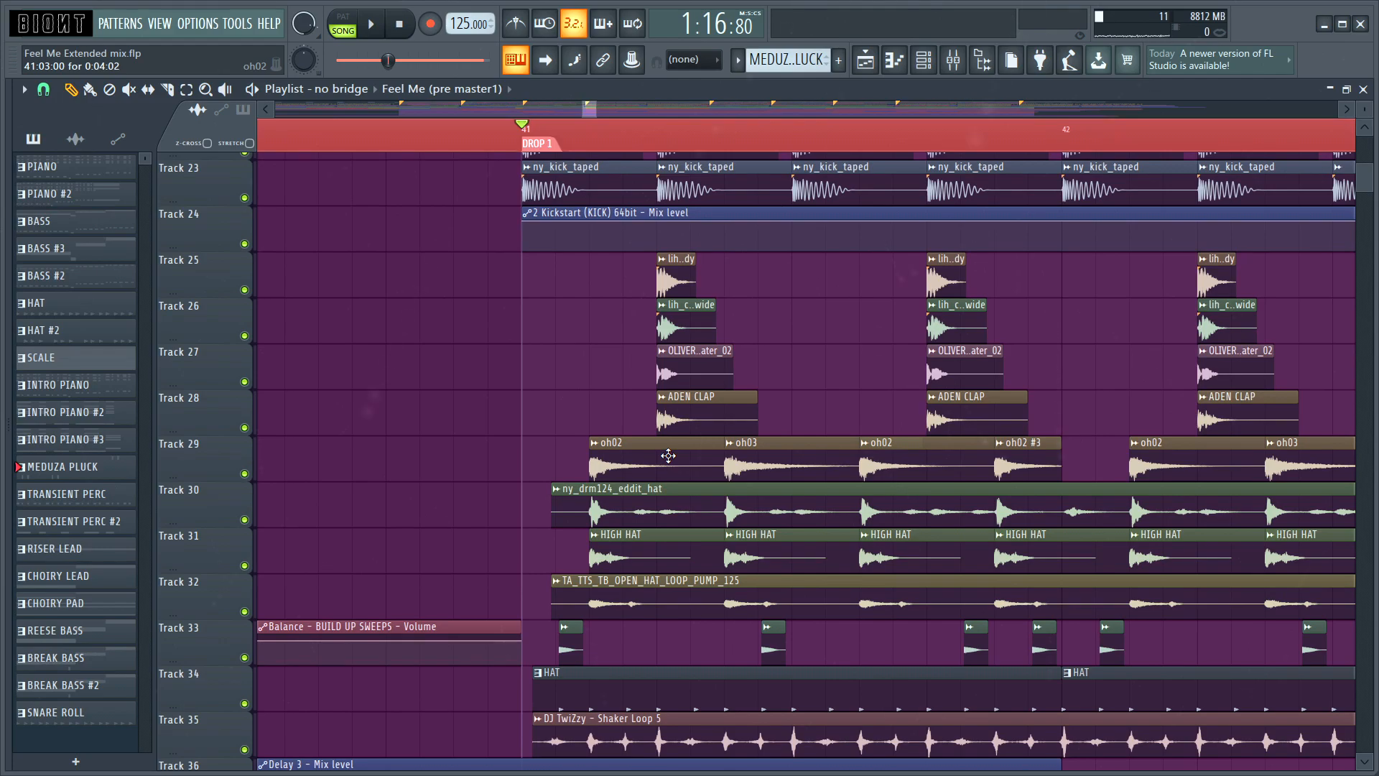
{"action": "scroll", "scroll_direction": "down", "scroll_amount": 3}
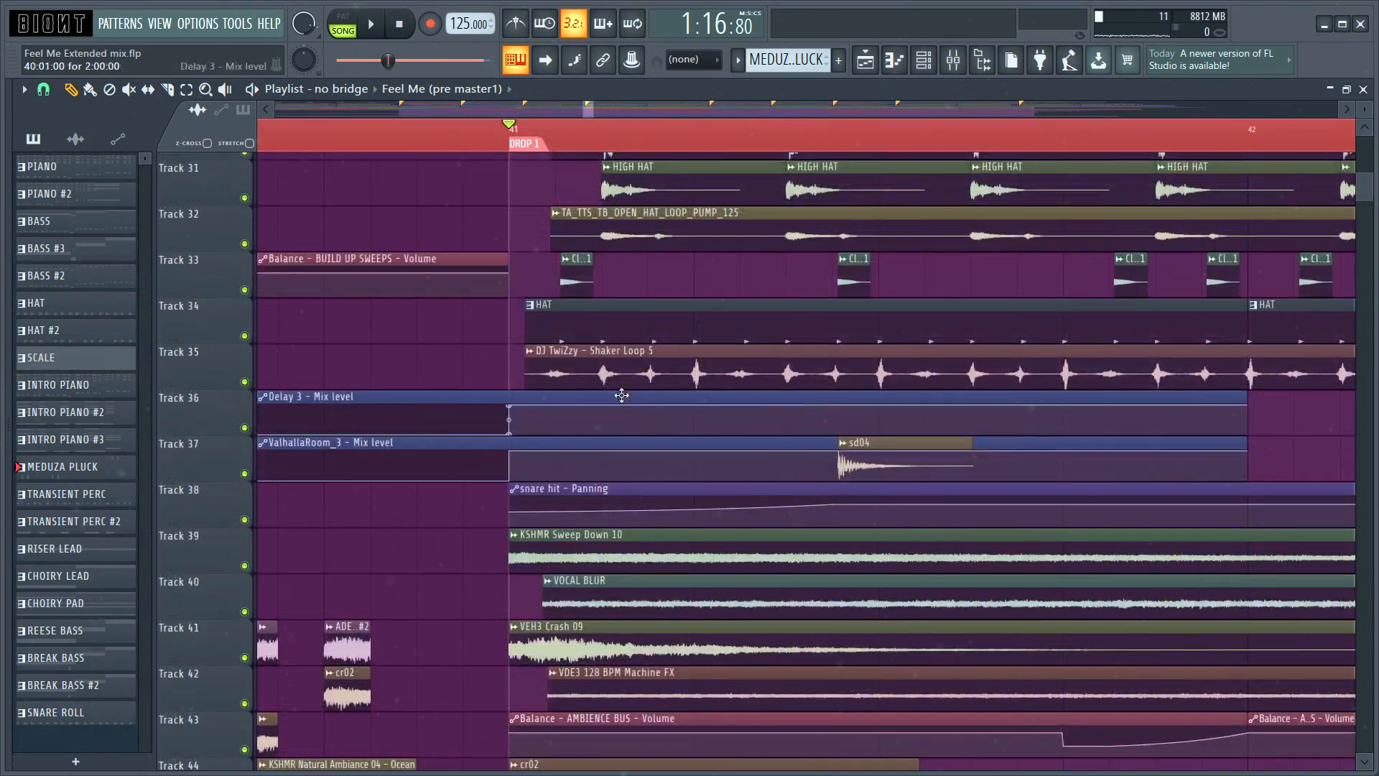
{"action": "scroll", "scroll_direction": "down", "scroll_amount": 3}
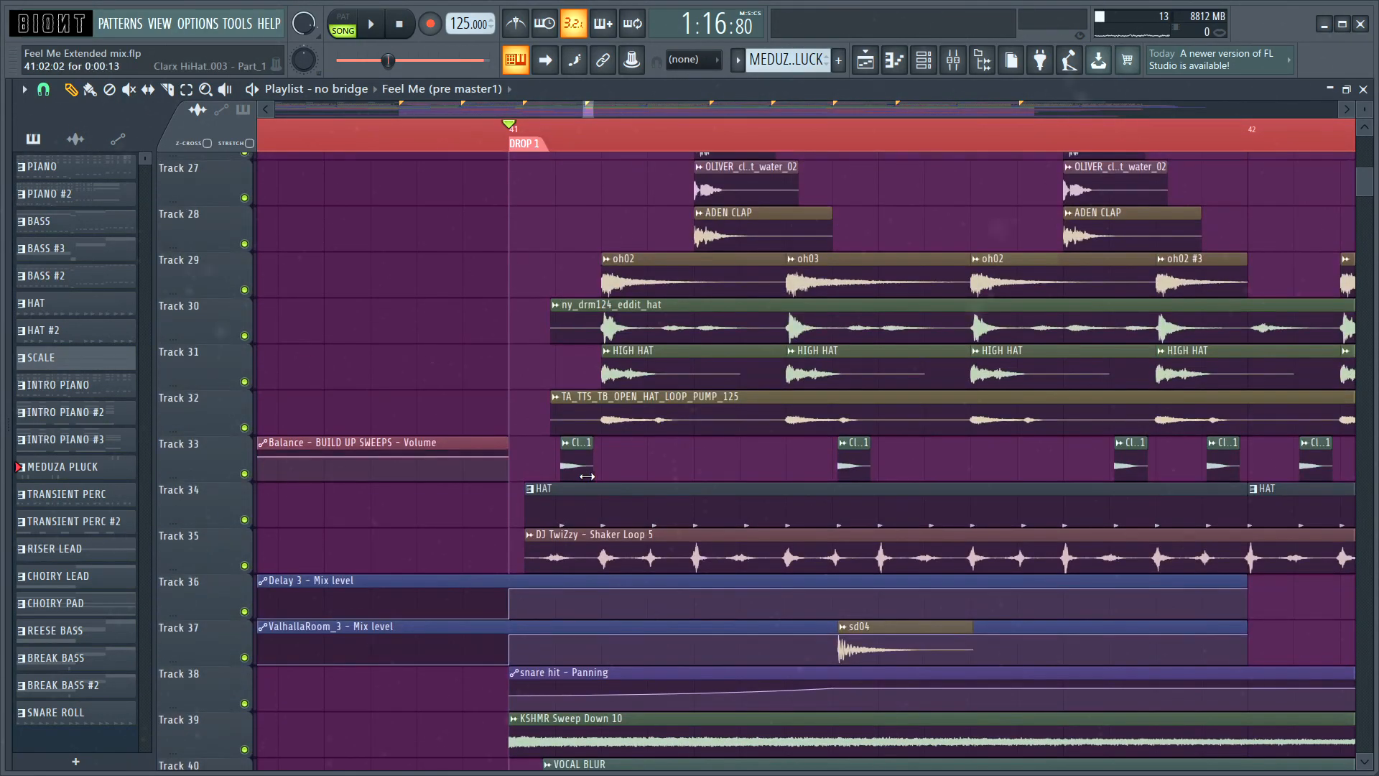
{"action": "scroll", "scroll_direction": "down", "scroll_amount": 3}
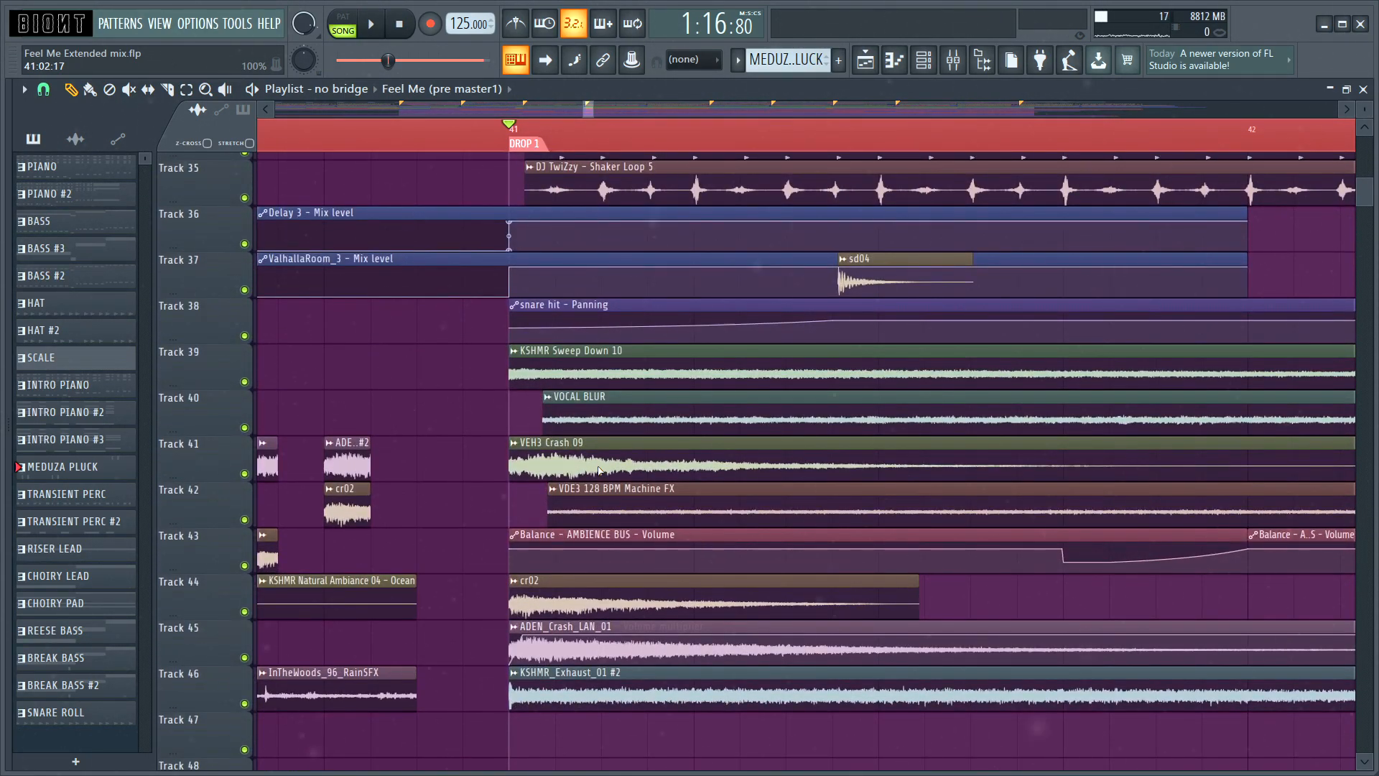
{"action": "scroll", "scroll_direction": "down", "scroll_amount": 3}
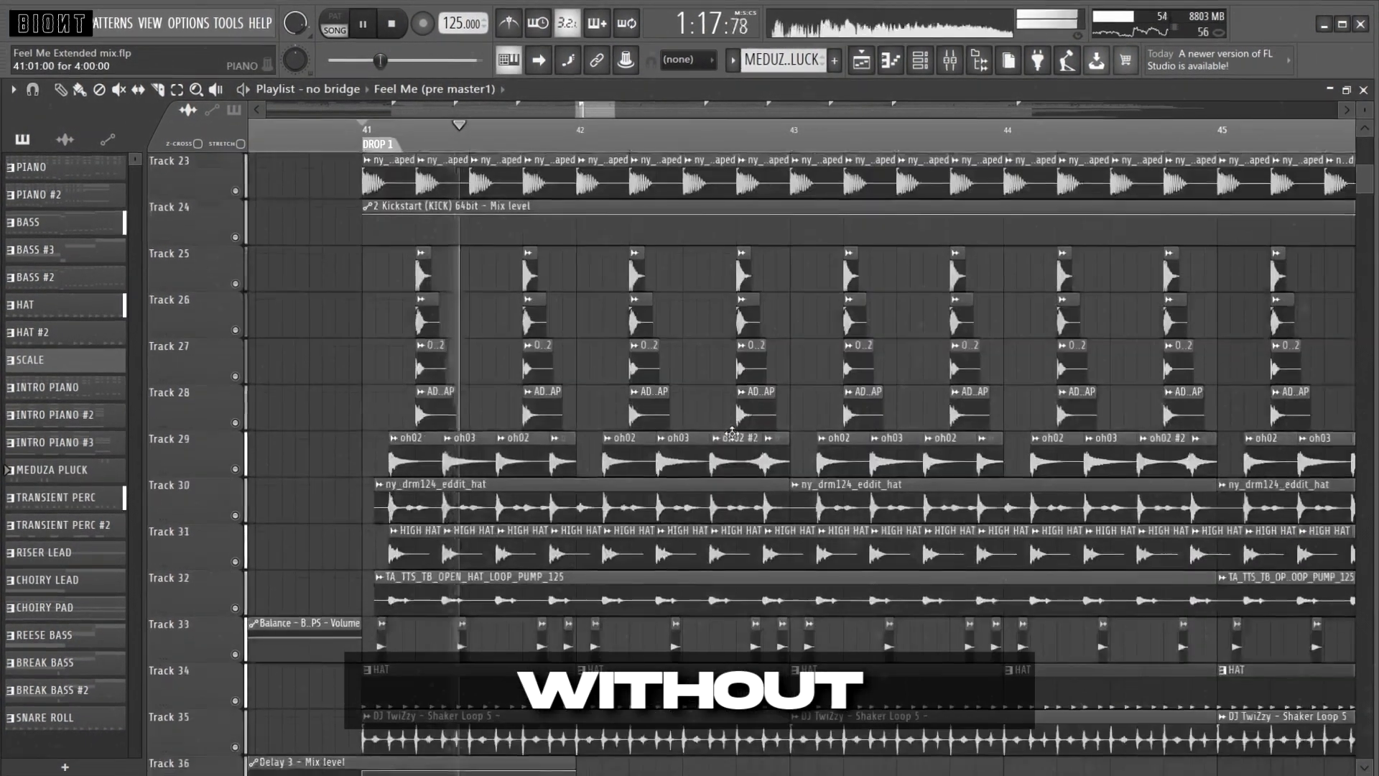
{"action": "scroll", "scroll_direction": "down", "scroll_amount": 3}
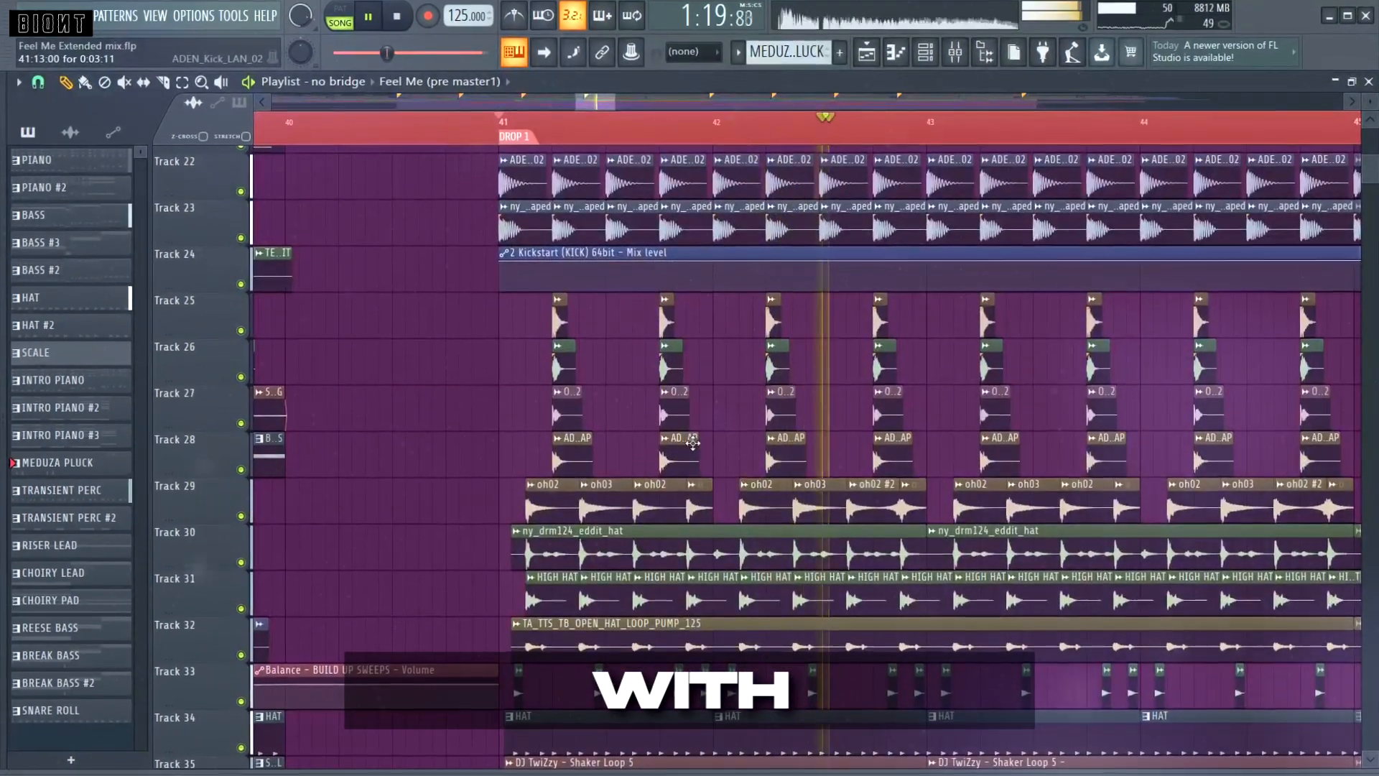
{"action": "scroll", "scroll_direction": "down", "scroll_amount": 3}
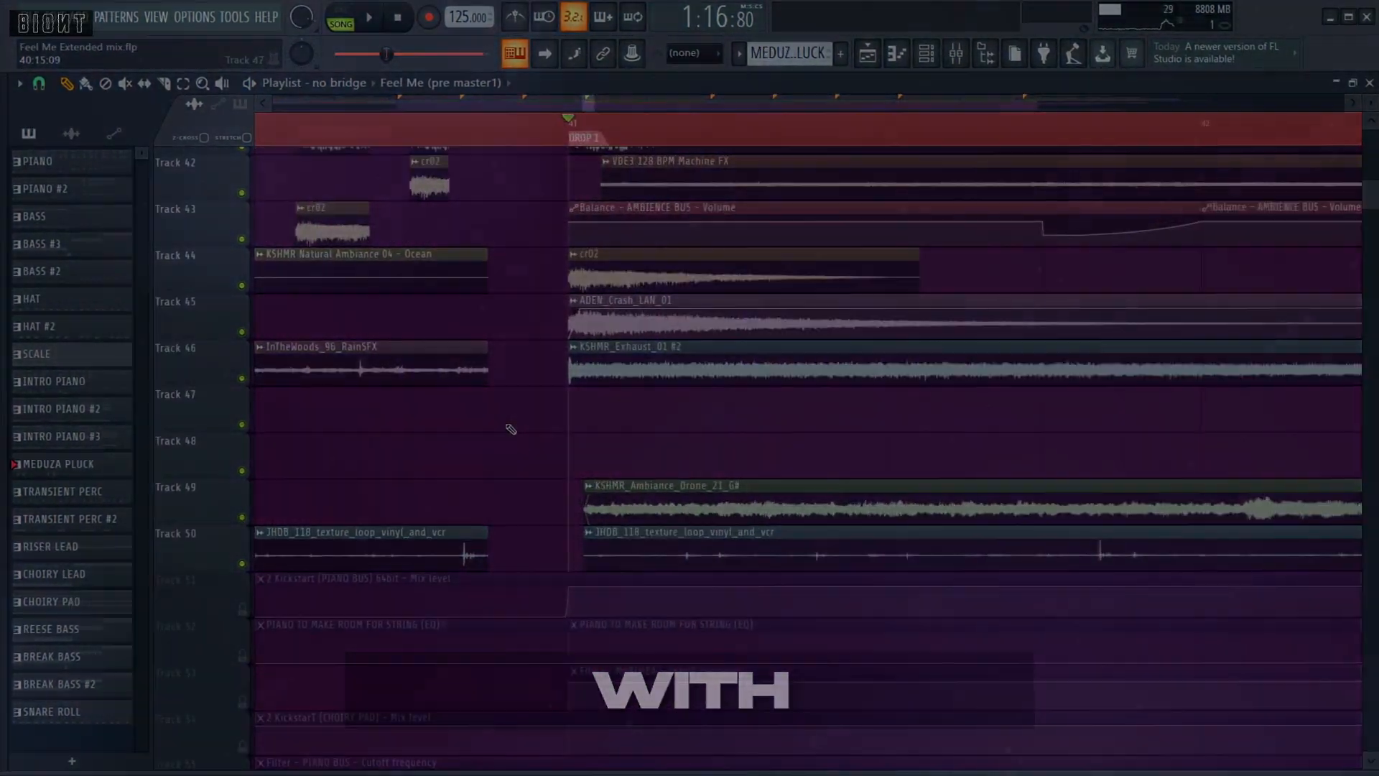